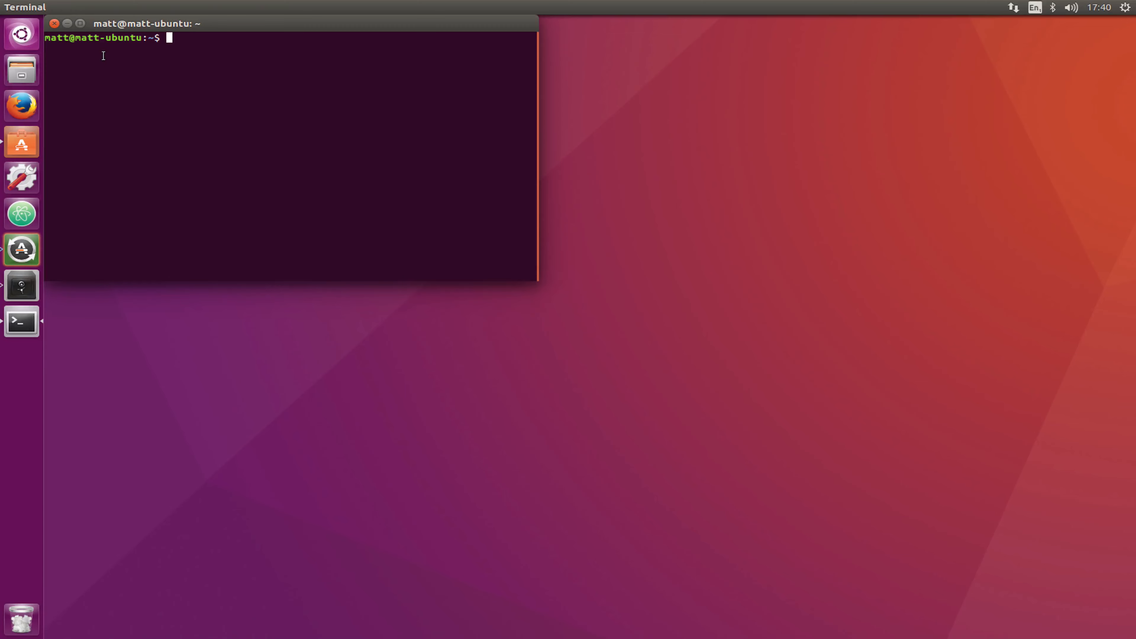
Move into the YouTube folder and review Dockerfile and src/index.html in nano.
text(cd YouTube/)
text(ls)
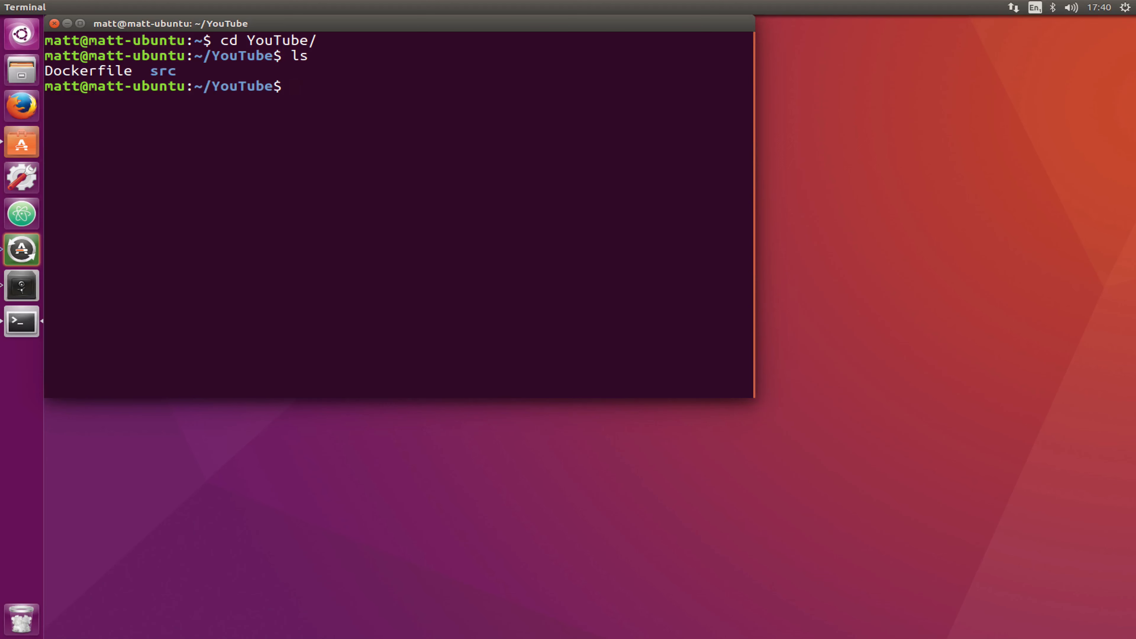
text(nano Dockerfile)
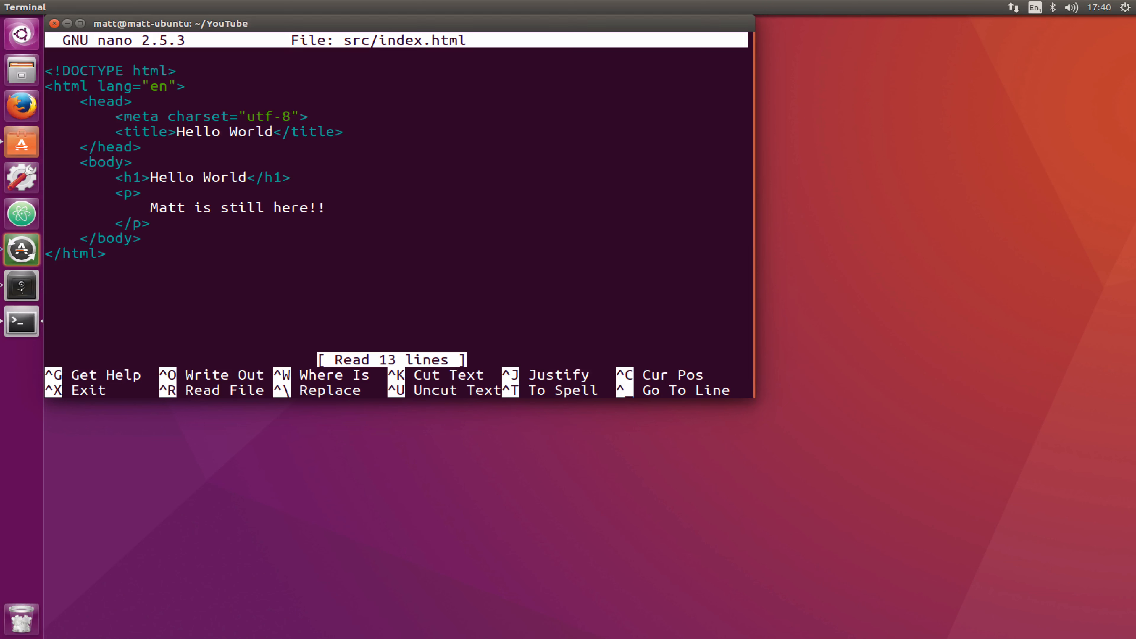
key(ctrl+x)
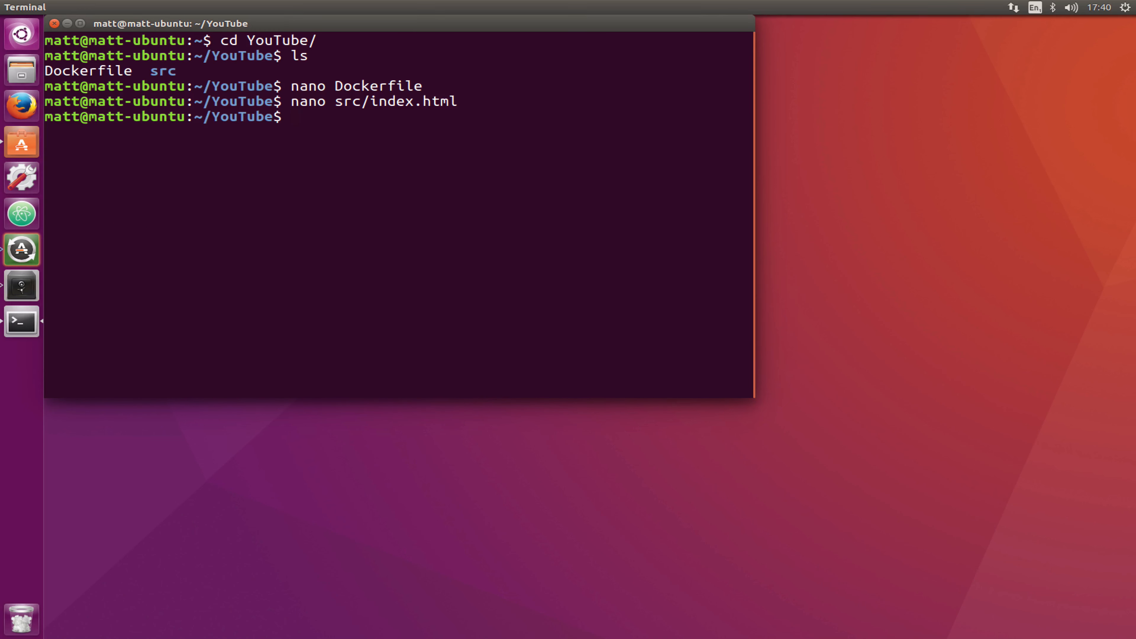
Run docker build -t helloworld . to build the image from the project's Dockerfile.
text(docker build)
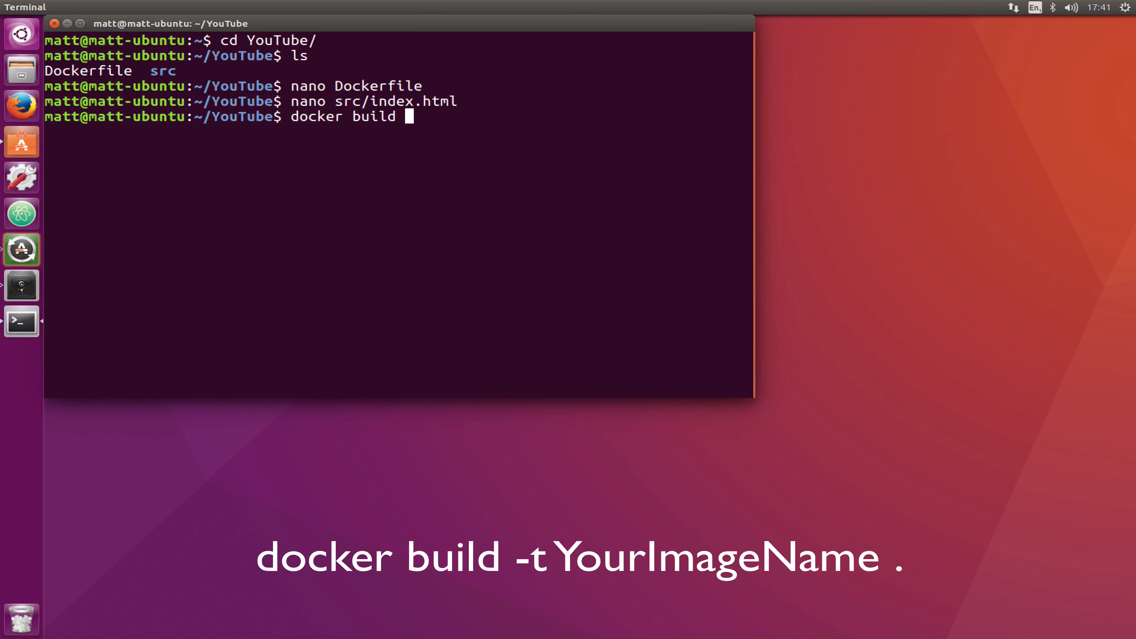
text(-t)
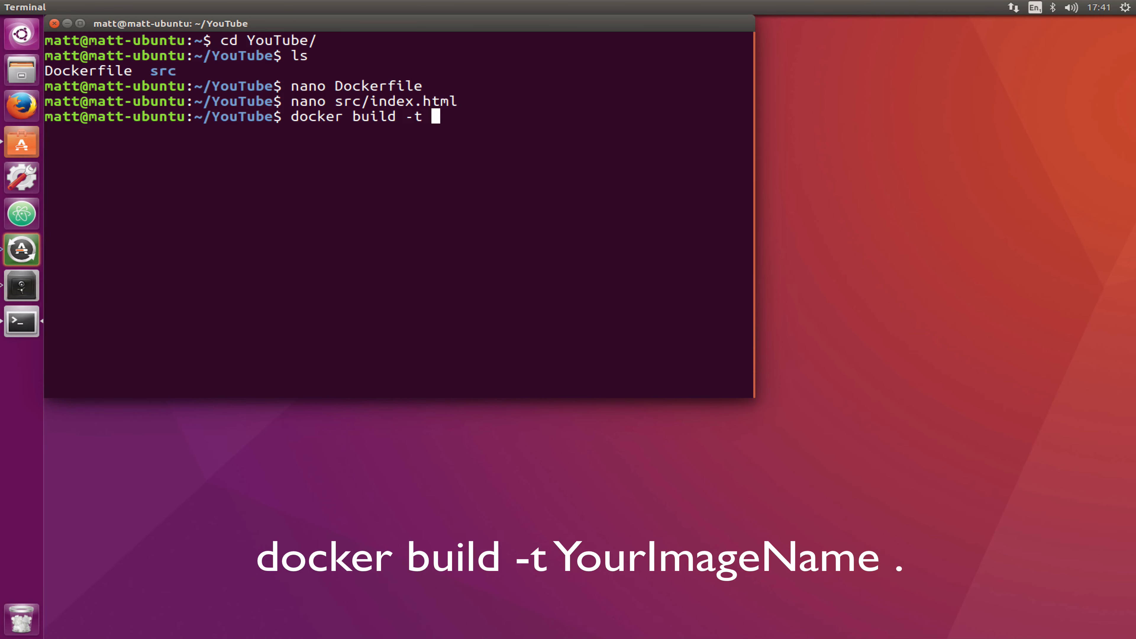
text(hellow)
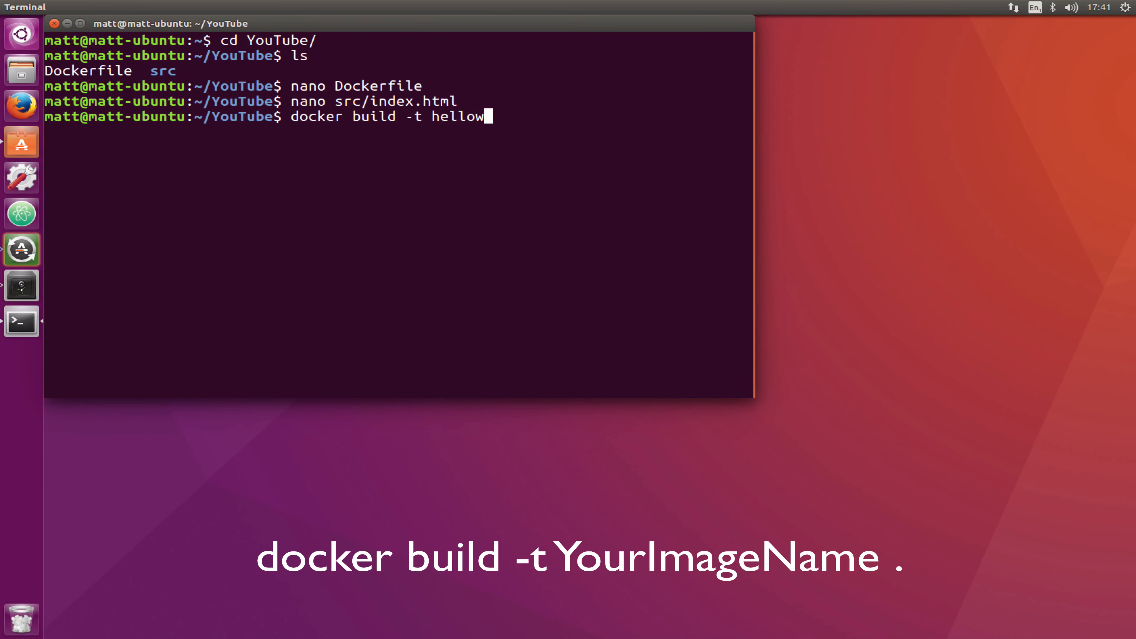
text(orld .)
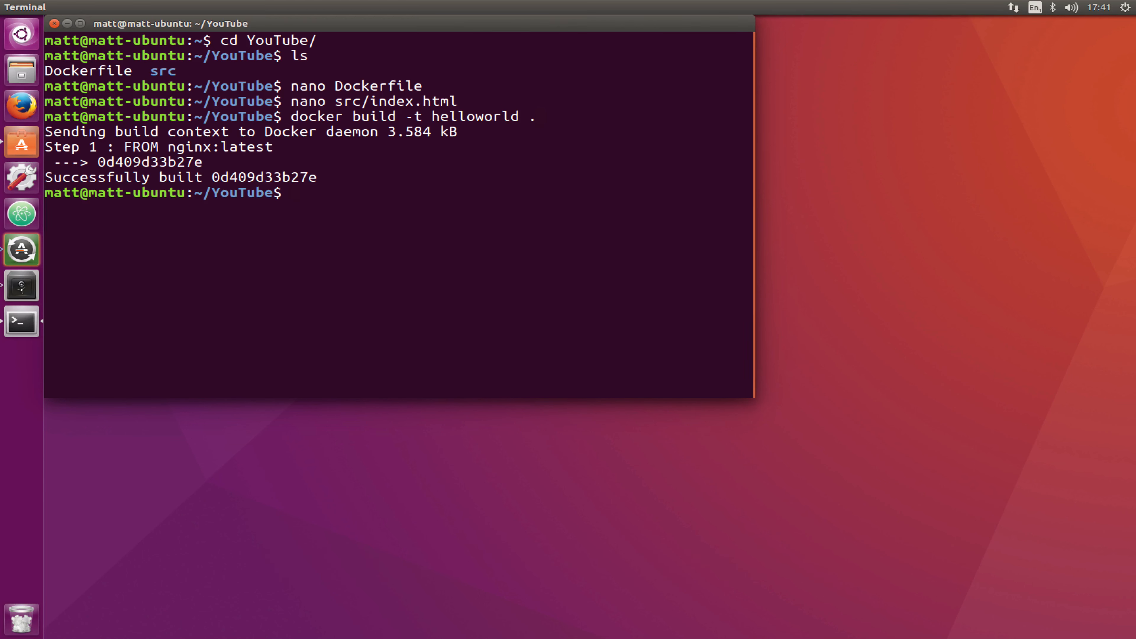
Run docker run -v src:/usr/share/nginx/html -p 80:80 helloworld to start the container.
text(docker run)
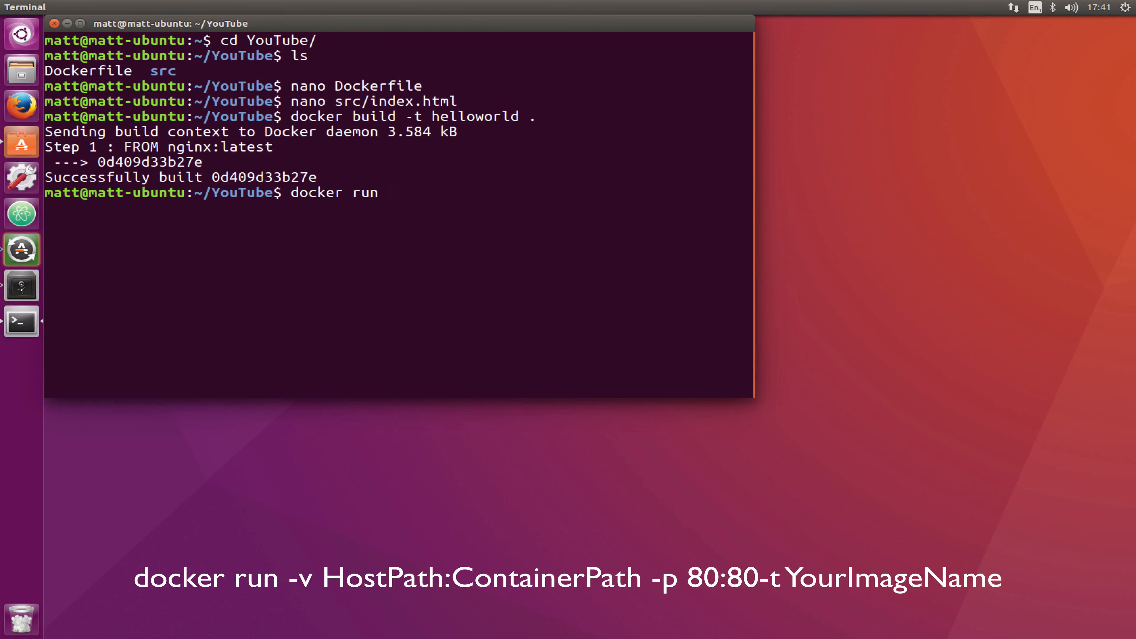
text(-v)
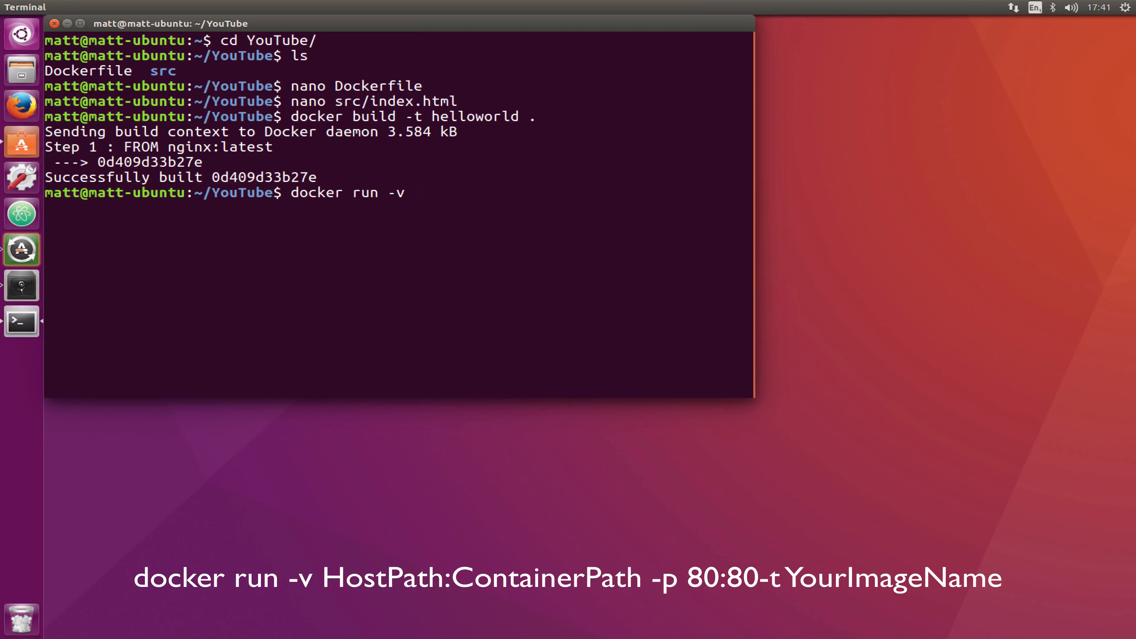
text(src)
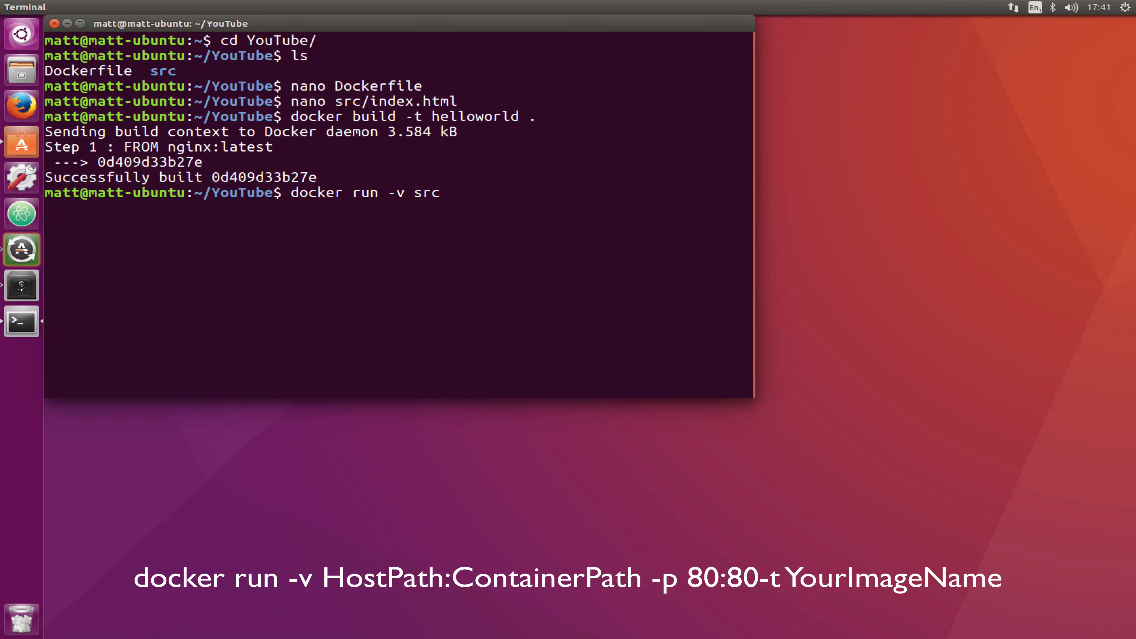
text(:)
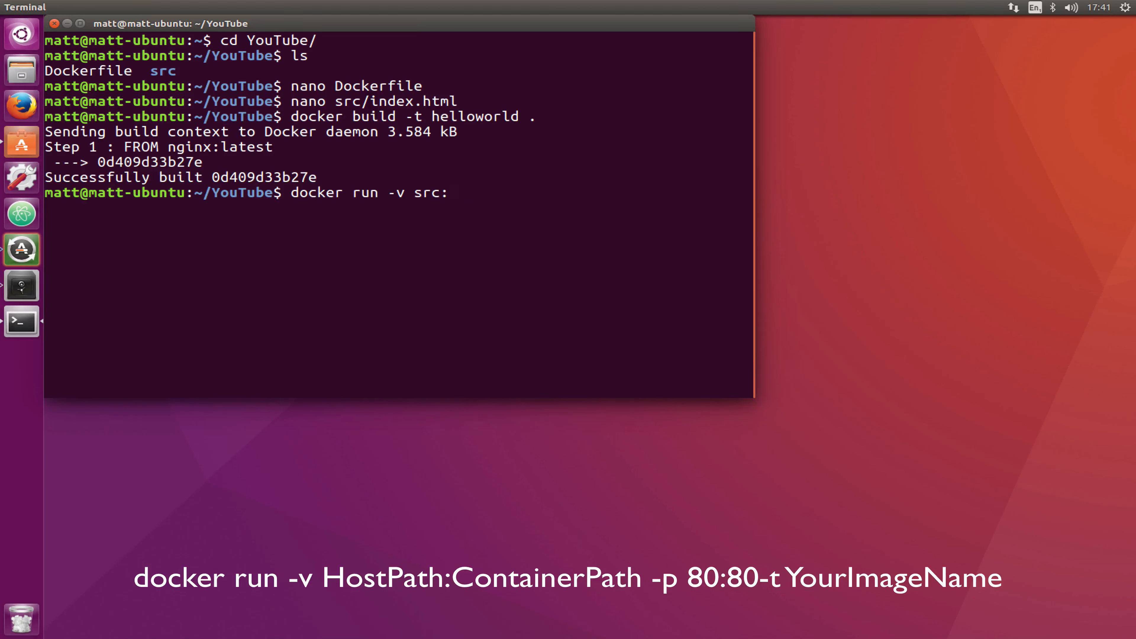
text(/usr)
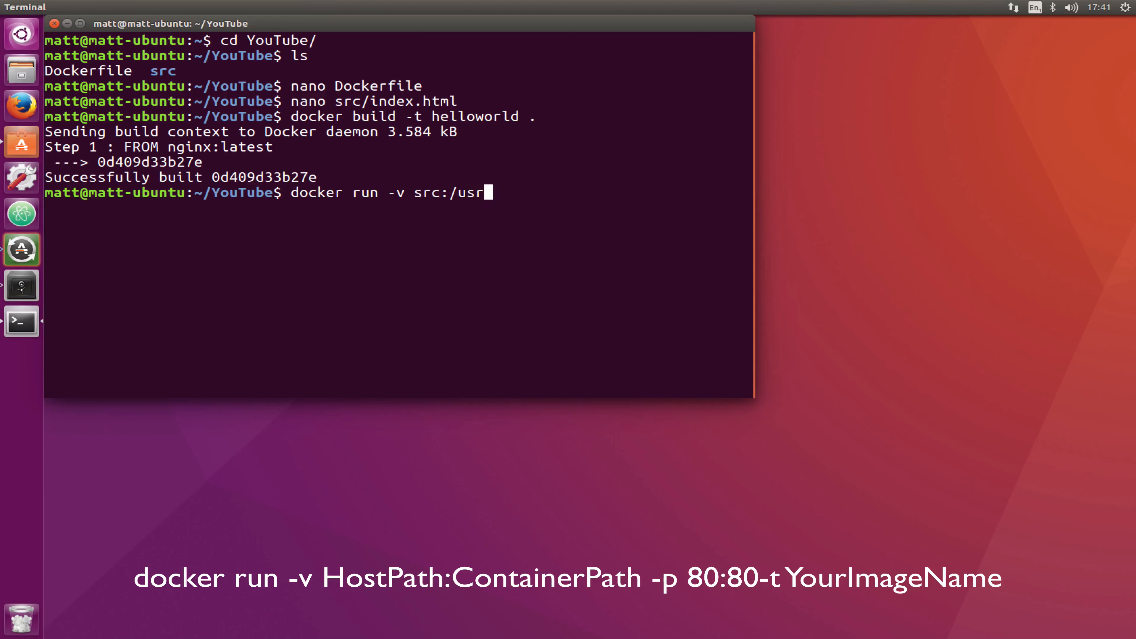
text(/share/)
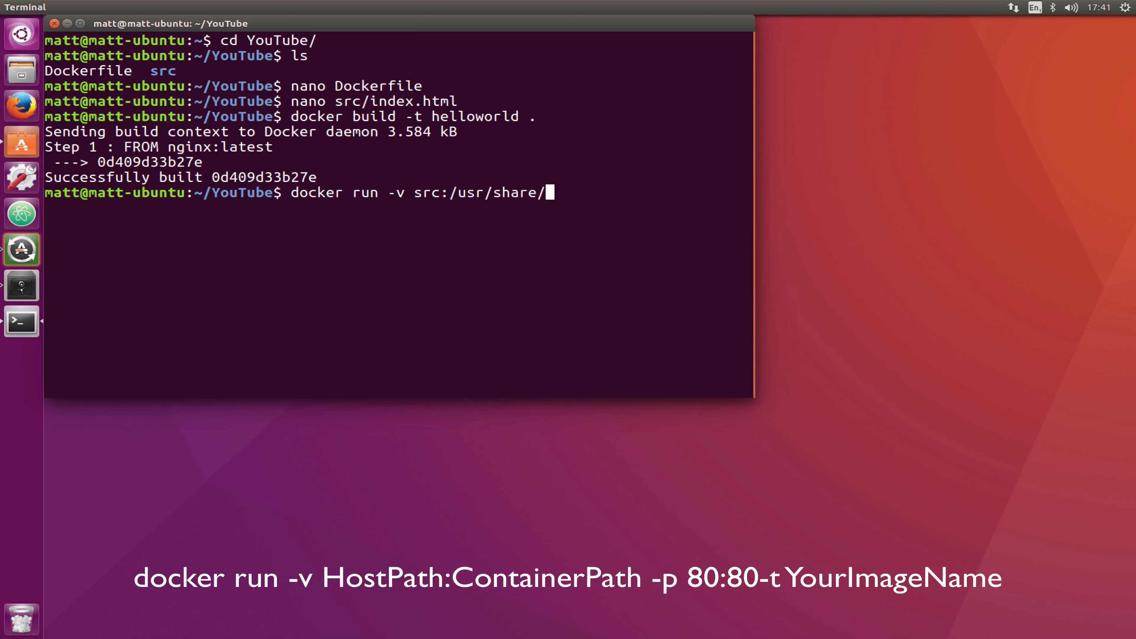
text(nginx/html)
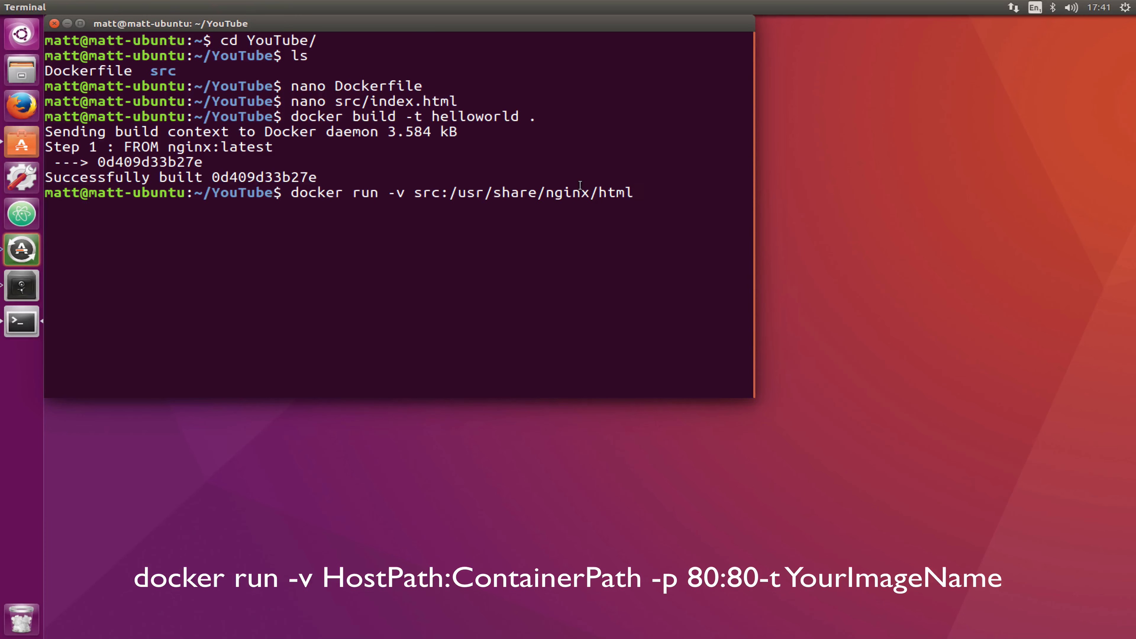
text(-)
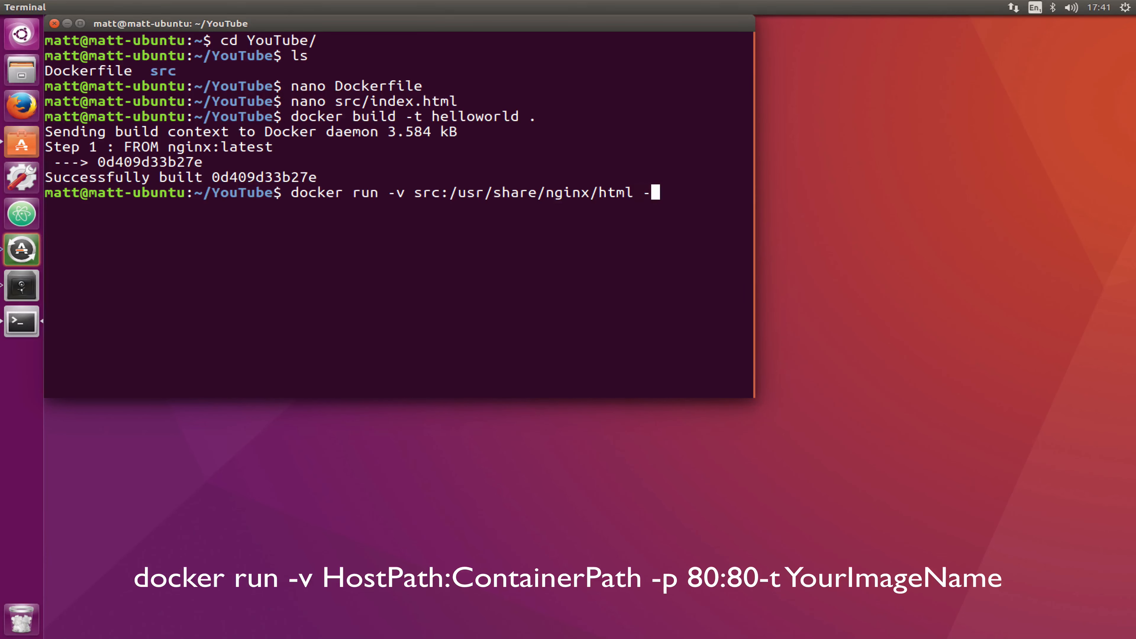
text(p 80:)
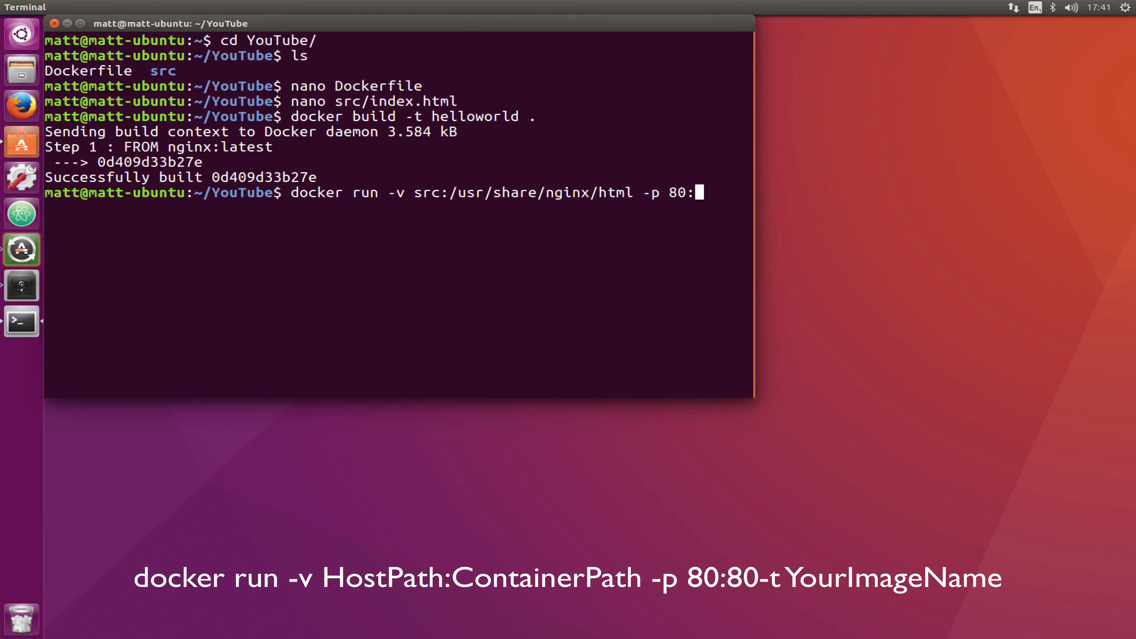
text(80)
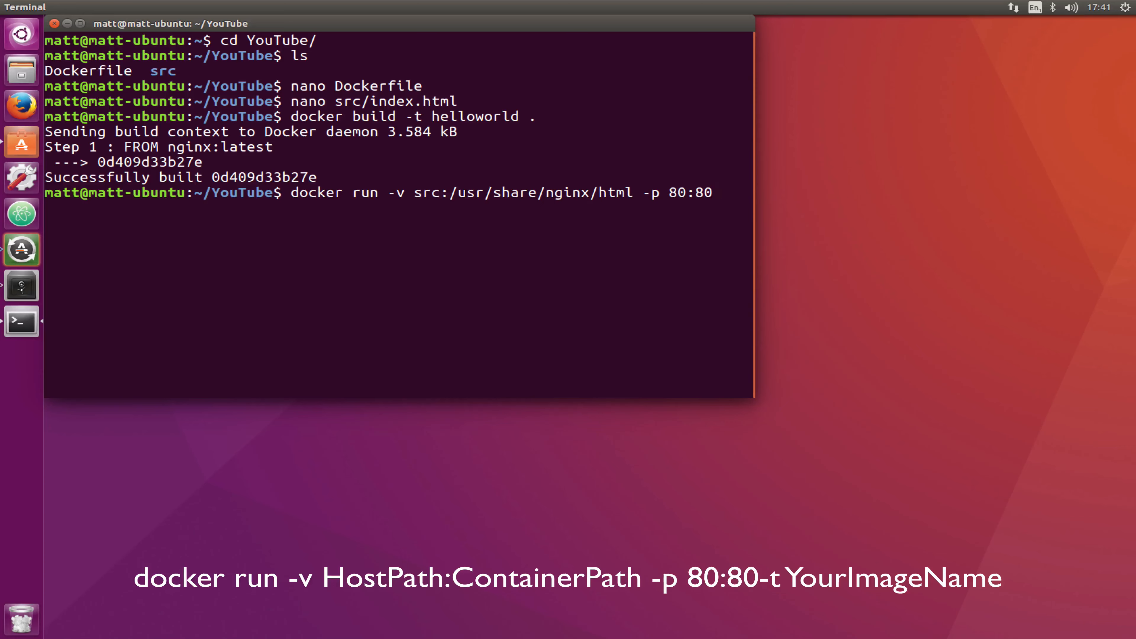
text(hel)
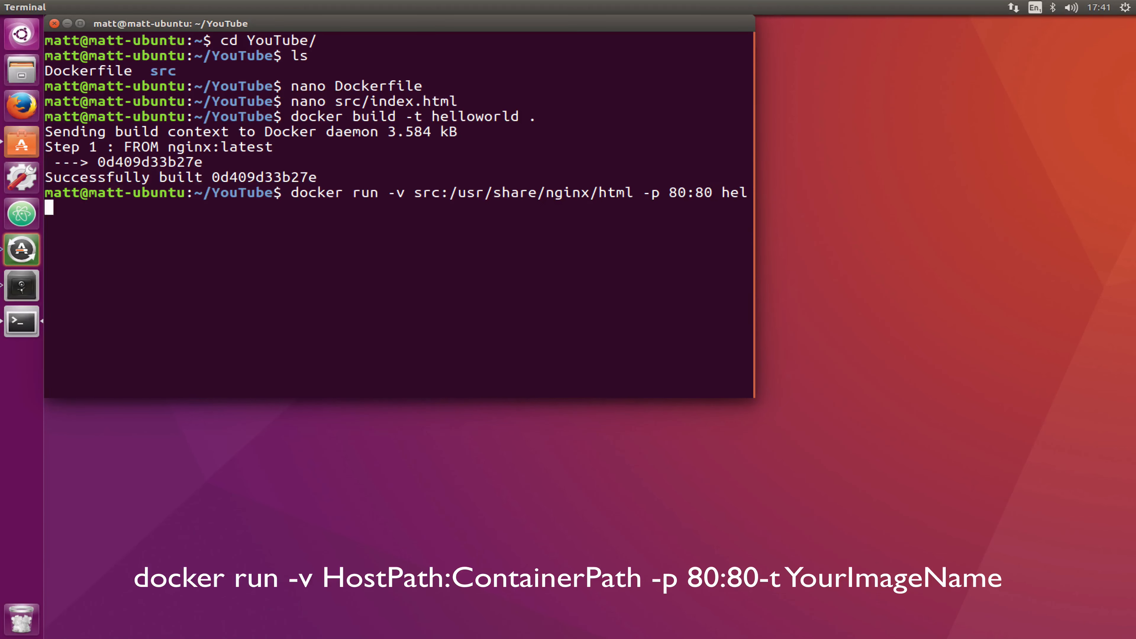
text(loworld)
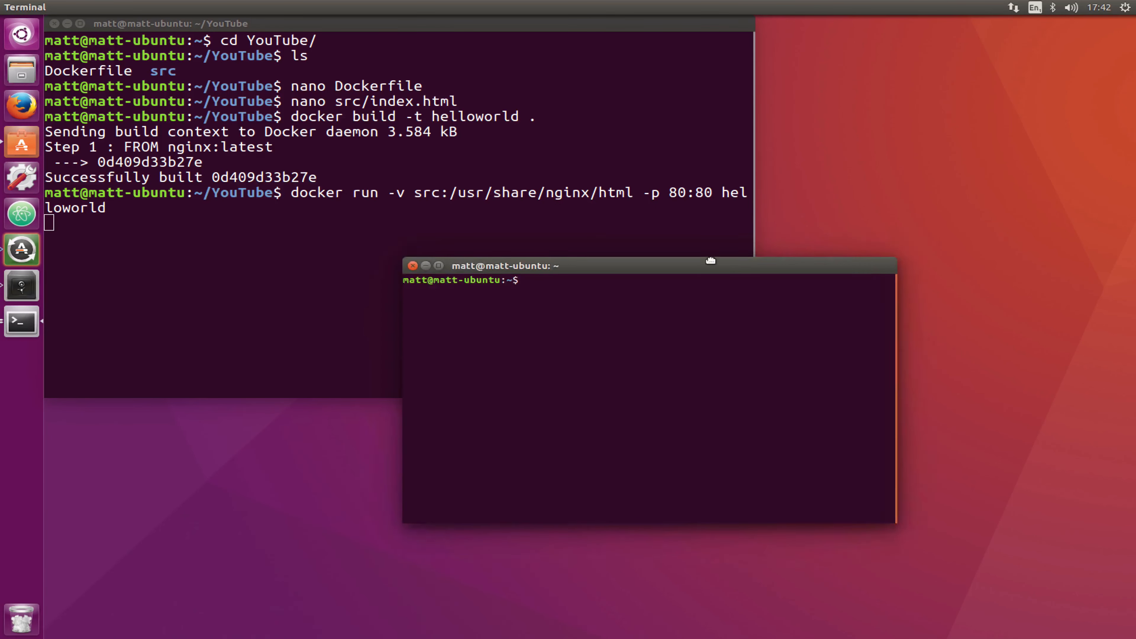
In a second terminal window, enter curl localhost to fetch the served page.
text(curl localho)
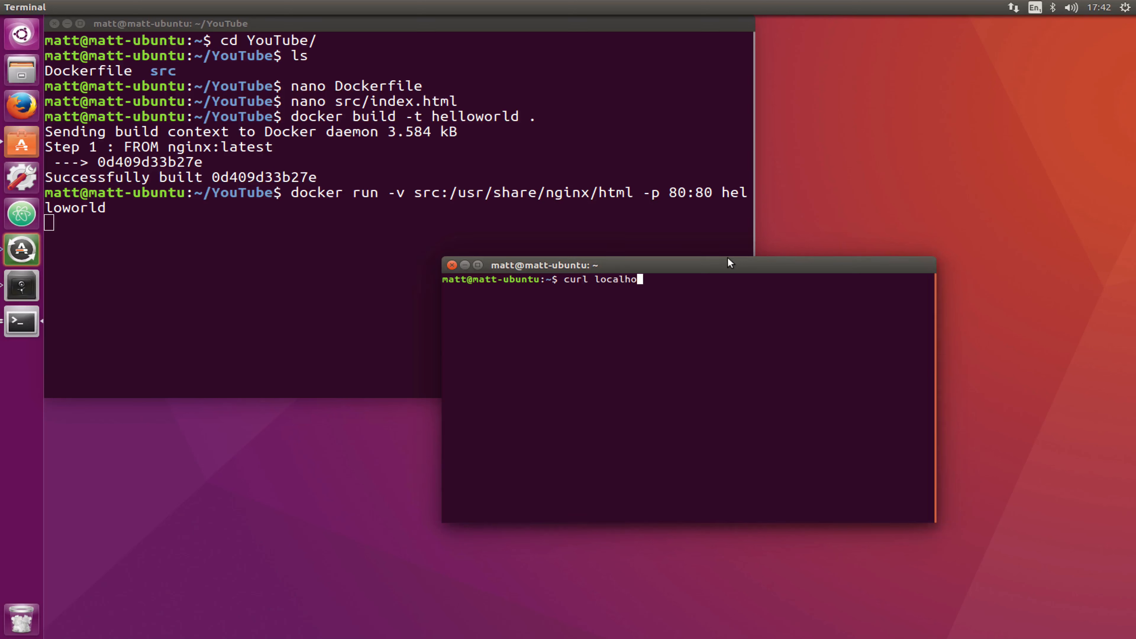